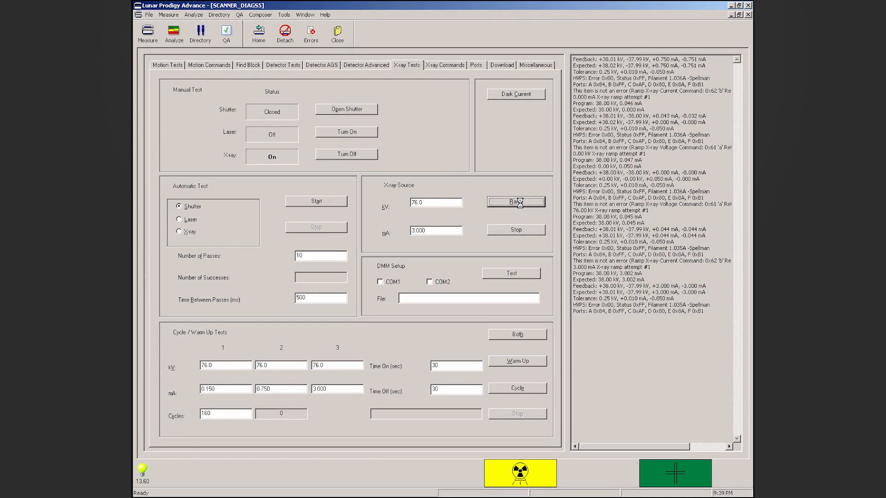
- Ramp the X-ray source to 76 kV and 3.000 mA, then stop it so X-ray reads Off
click(515, 202)
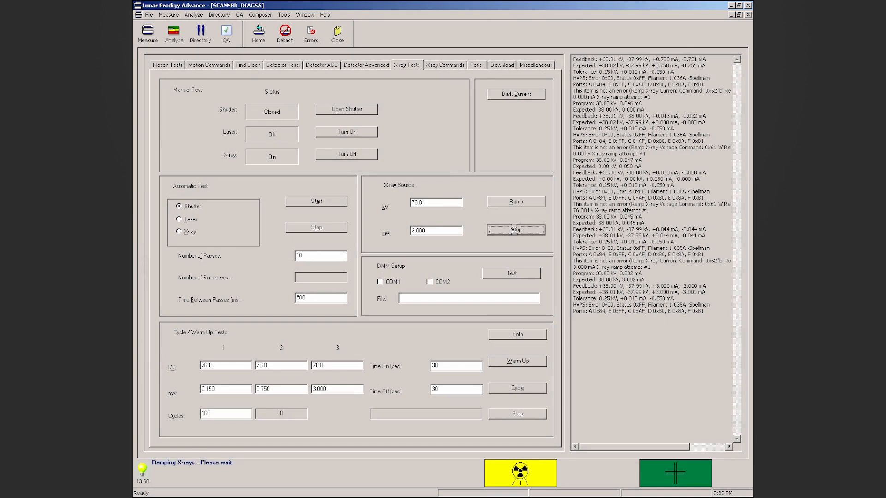
click(346, 154)
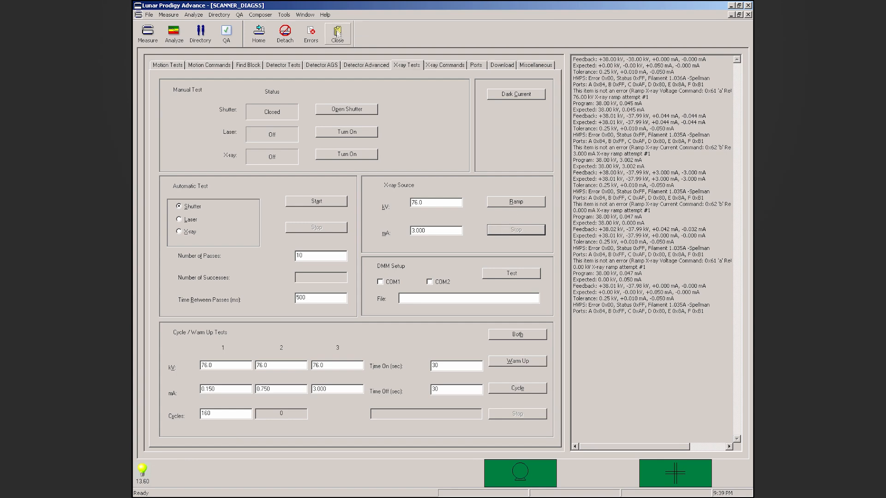
mouse_move(338, 33)
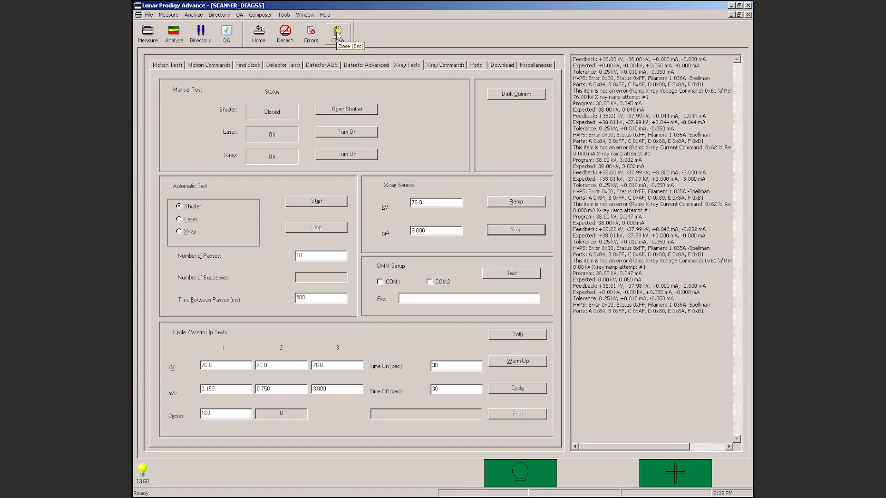
- Close X-ray diagnostics and open Tools > Diagnostics > Scanner Motion to show Motion Tests
click(337, 30)
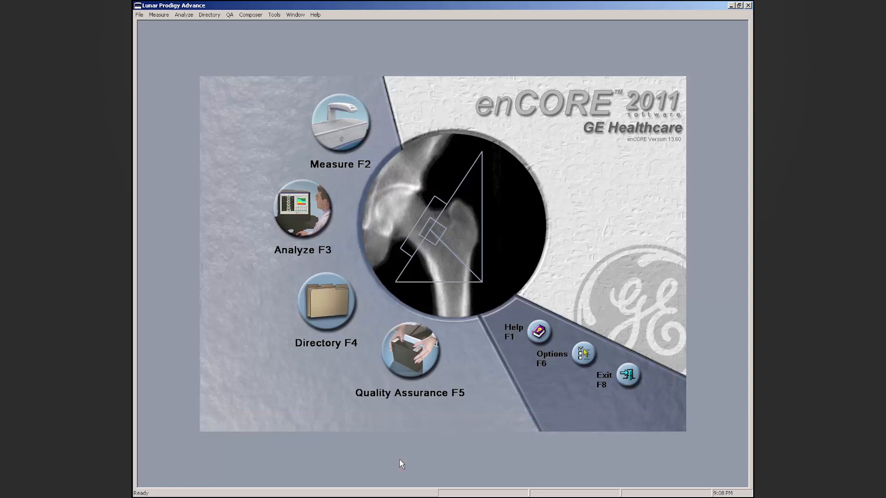
mouse_move(281, 23)
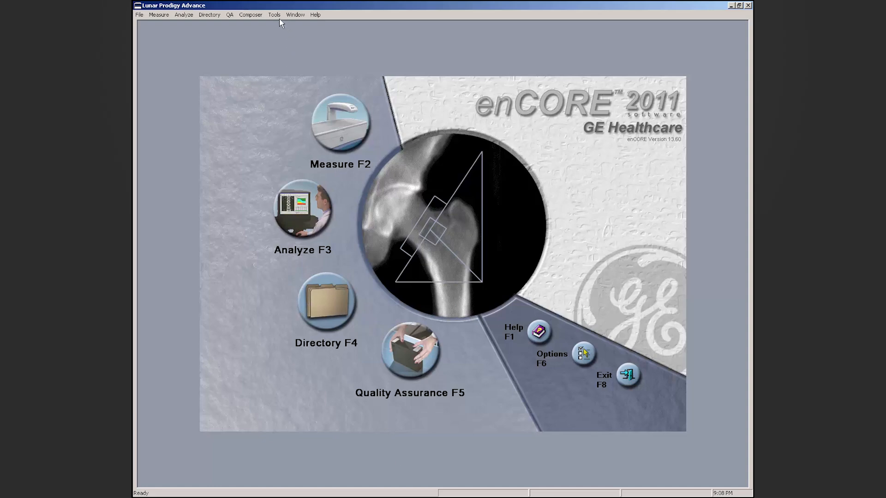
click(274, 14)
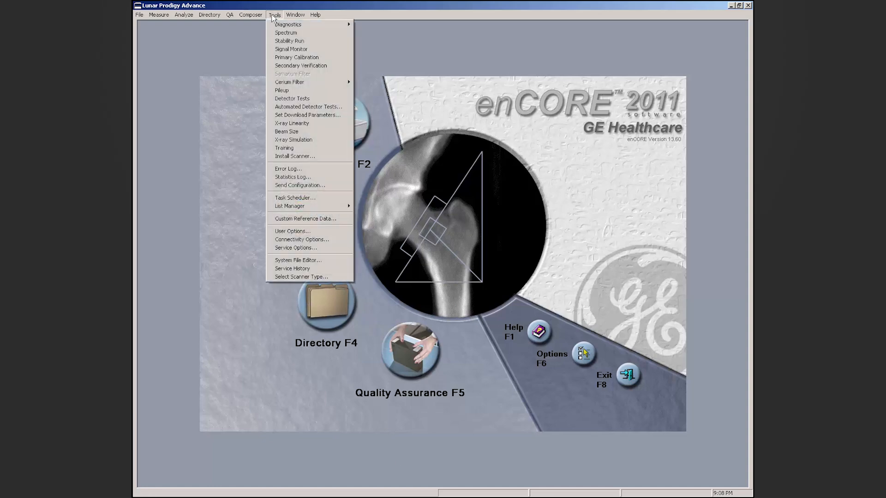
mouse_move(288, 25)
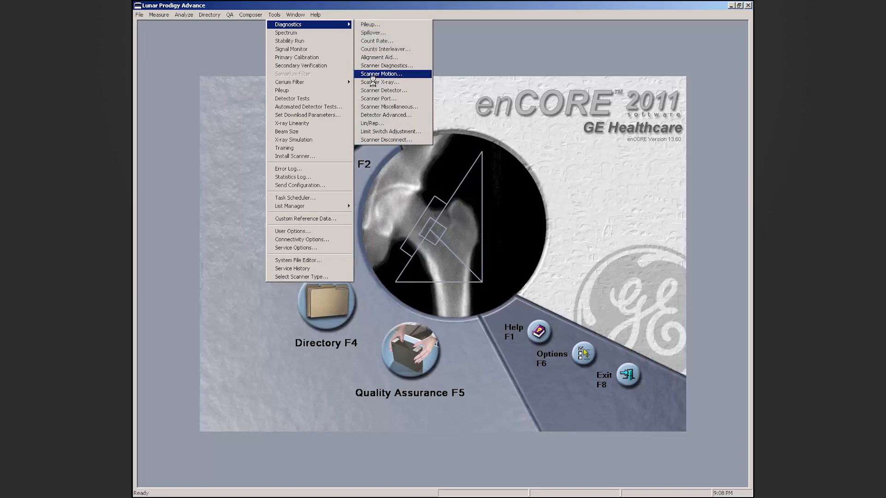
click(380, 73)
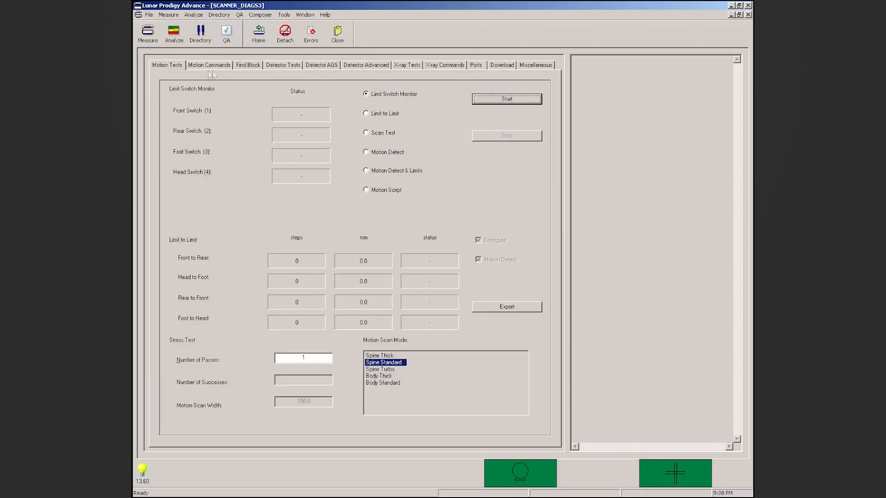